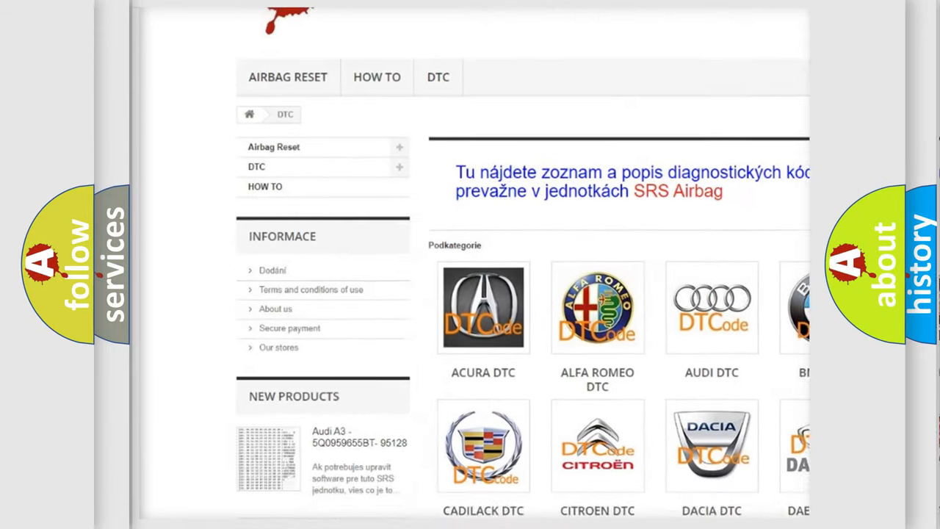
pyautogui.scroll(-3)
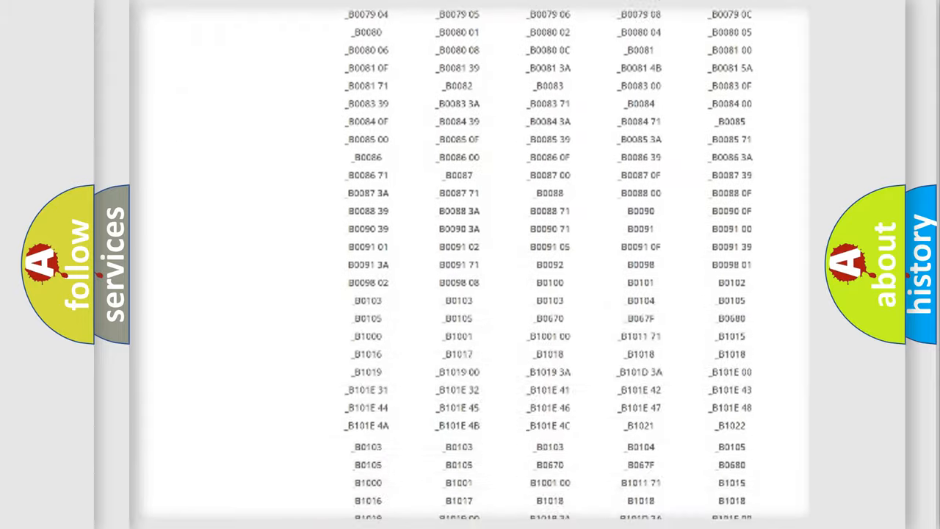
pyautogui.scroll(3)
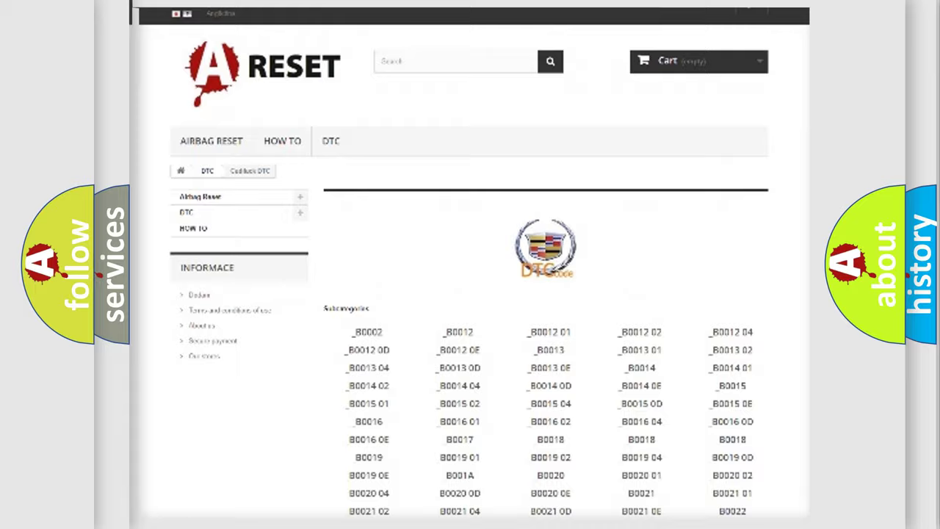